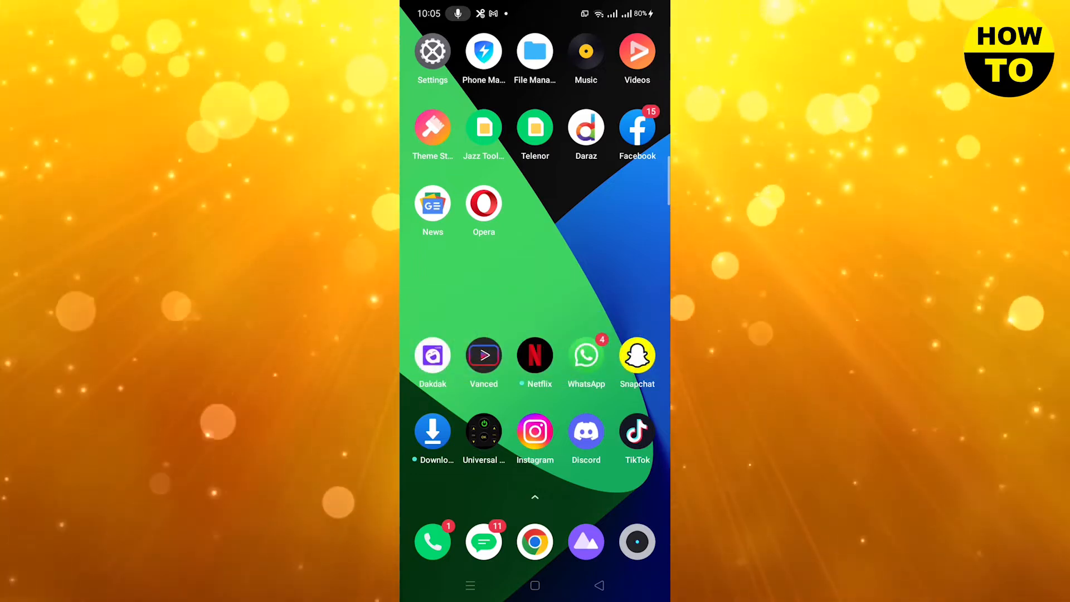
Launch TikTok from the home screen to land on the account's profile page
{"action": "left_click", "coordinate": [635, 431]}
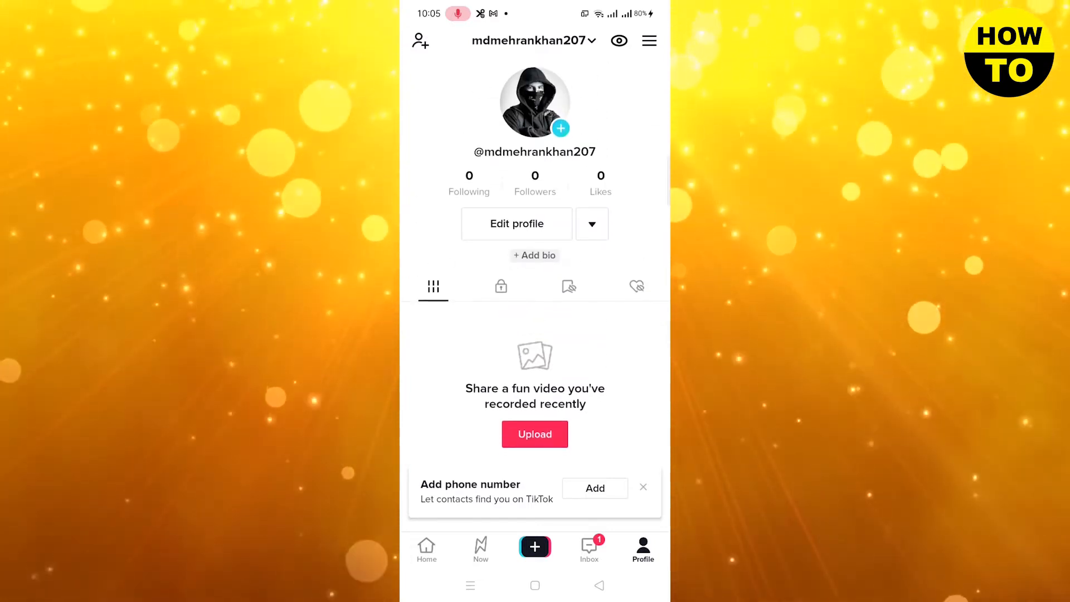
Reach Settings and privacy via the top-right menu on the profile
{"action": "left_click", "coordinate": [648, 40]}
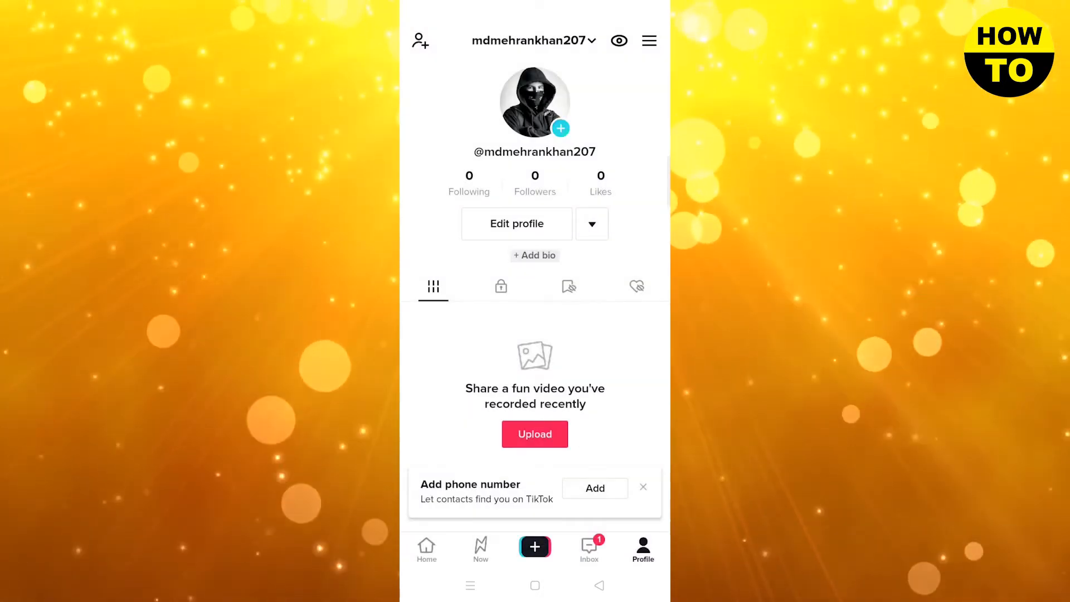
{"action": "left_click", "coordinate": [648, 40]}
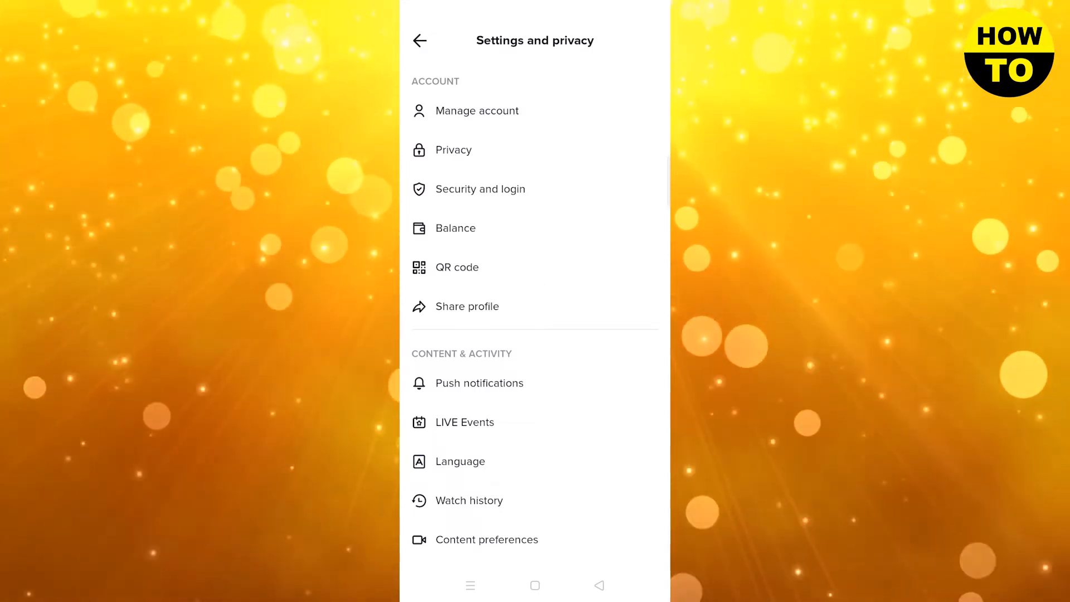
From Manage account, start the business switch and confirm Art & Crafts as the category
{"action": "left_click", "coordinate": [480, 111]}
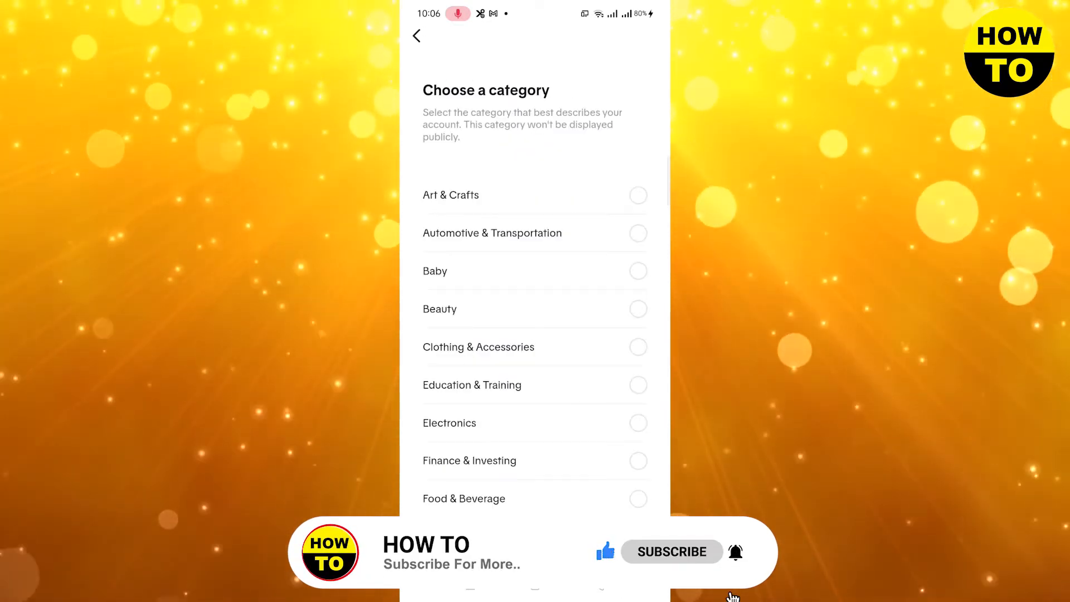
{"action": "left_click", "coordinate": [637, 195]}
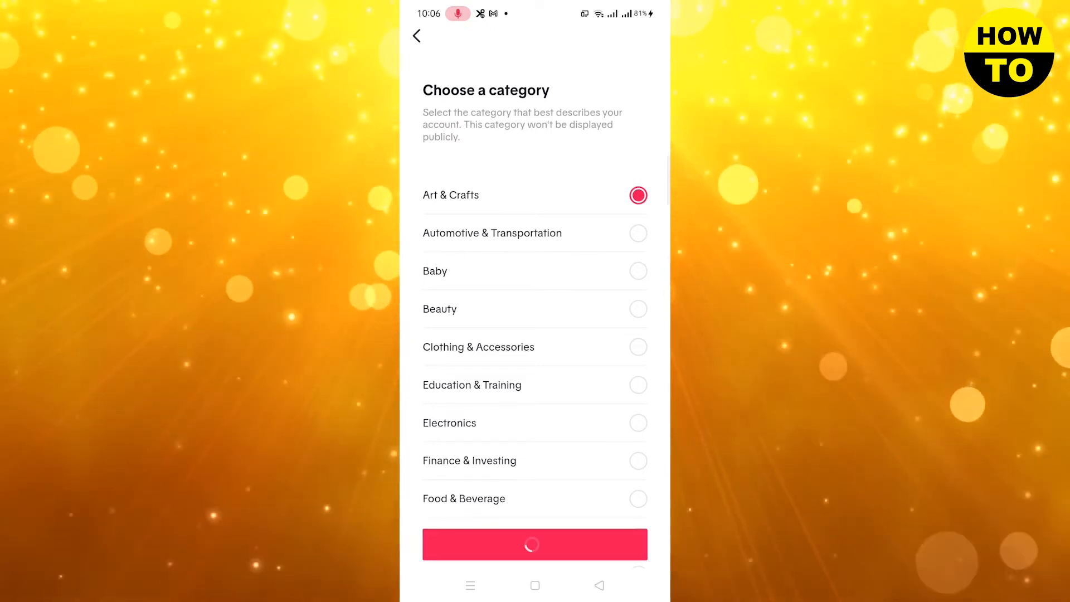
{"action": "left_click", "coordinate": [535, 544]}
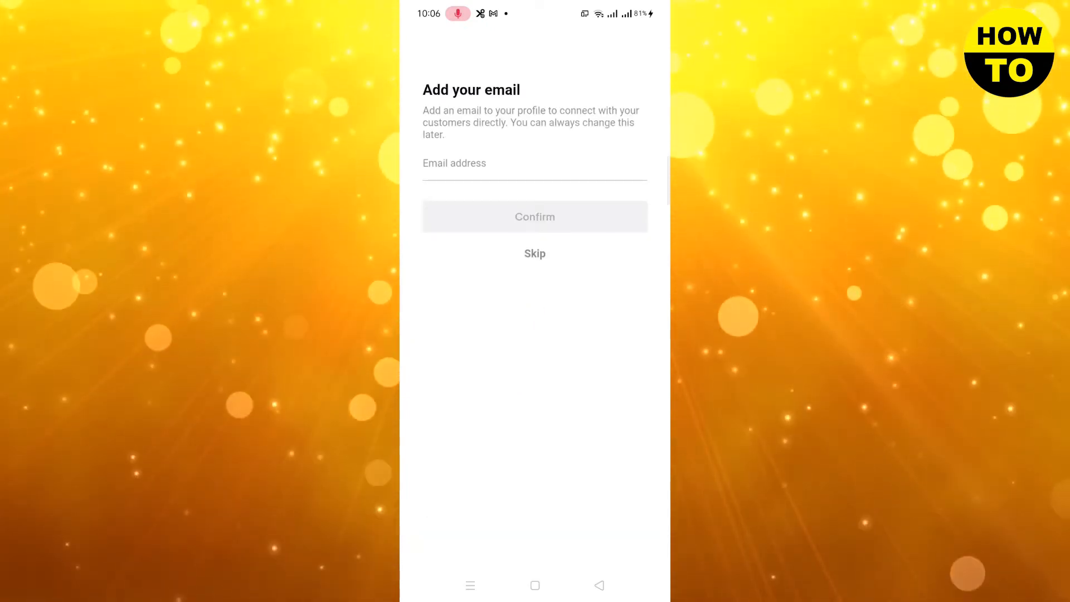
Skip the business email, postpone the first video, and dismiss the Profile completed notice
{"action": "left_click", "coordinate": [535, 253]}
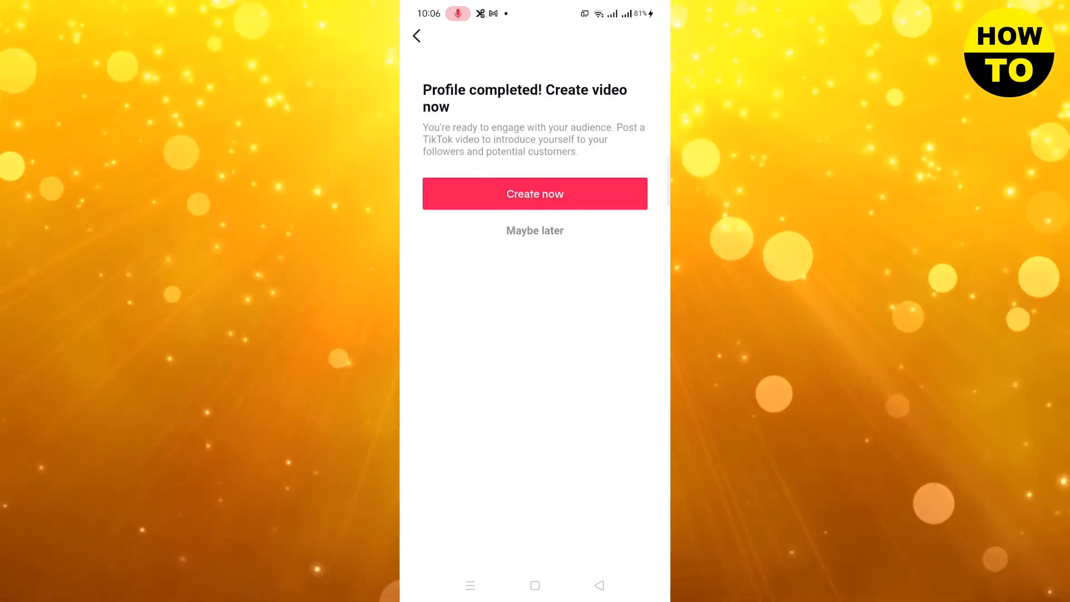
{"action": "left_click", "coordinate": [535, 231]}
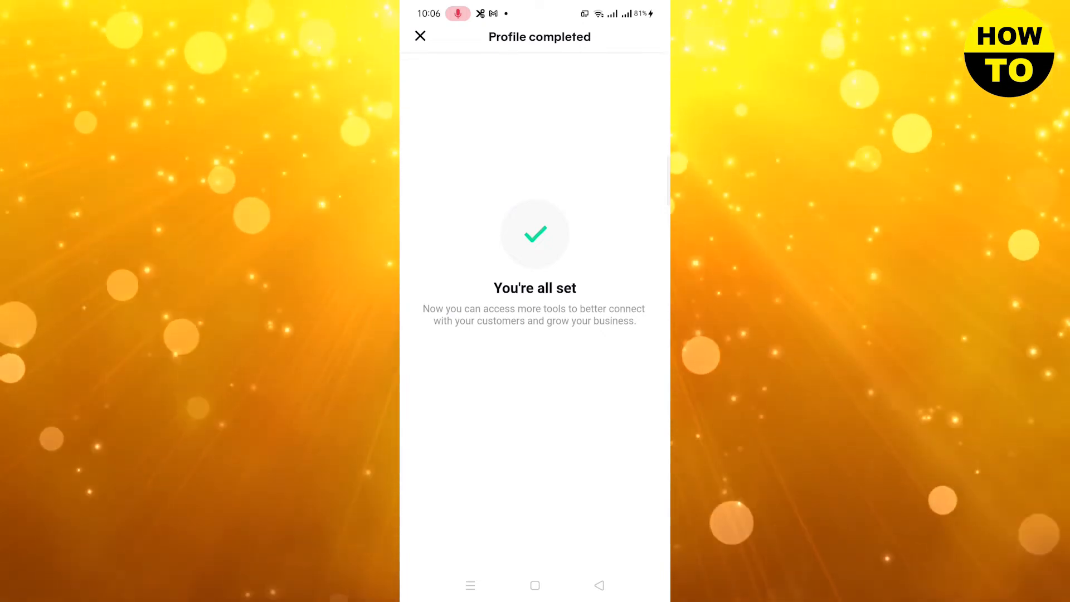
{"action": "left_click", "coordinate": [421, 36]}
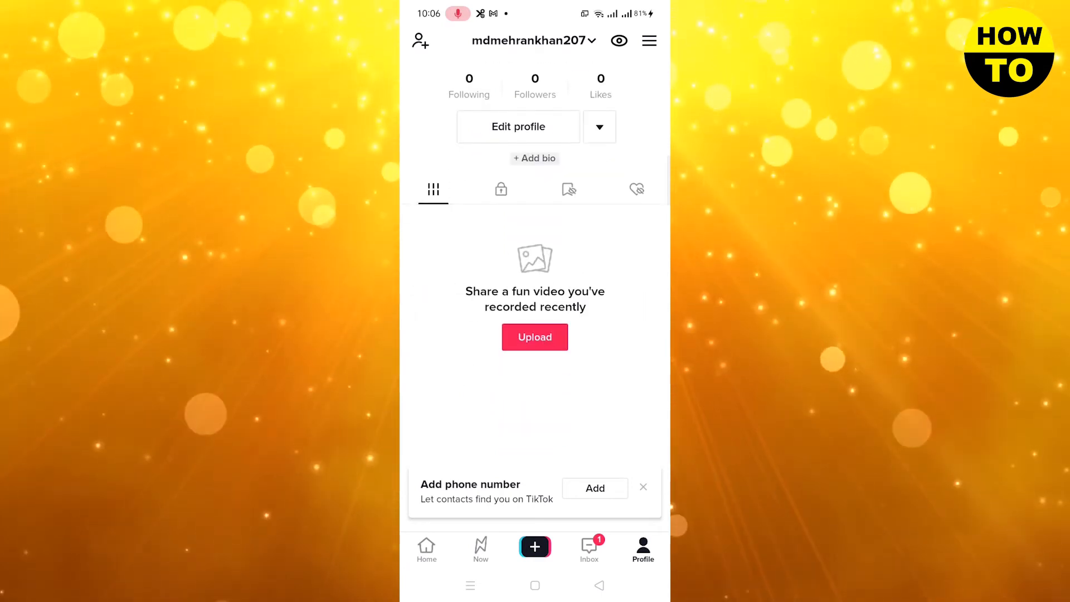
Bring up Edit profile and scroll to where Art & Crafts shows as the category
{"action": "left_click", "coordinate": [518, 127]}
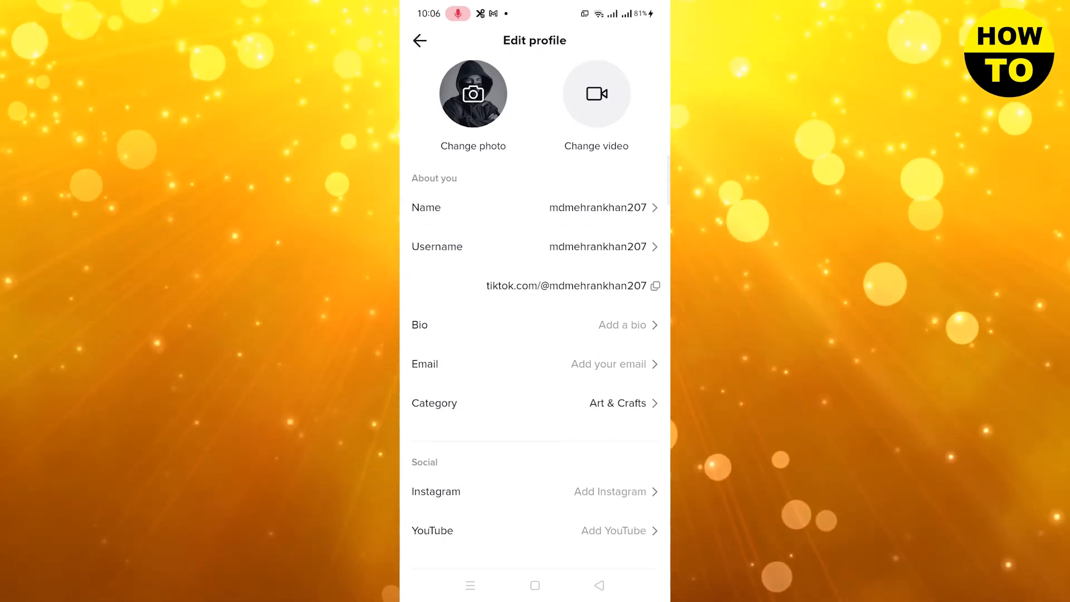
{"action": "scroll", "scroll_direction": "down", "scroll_amount": 3}
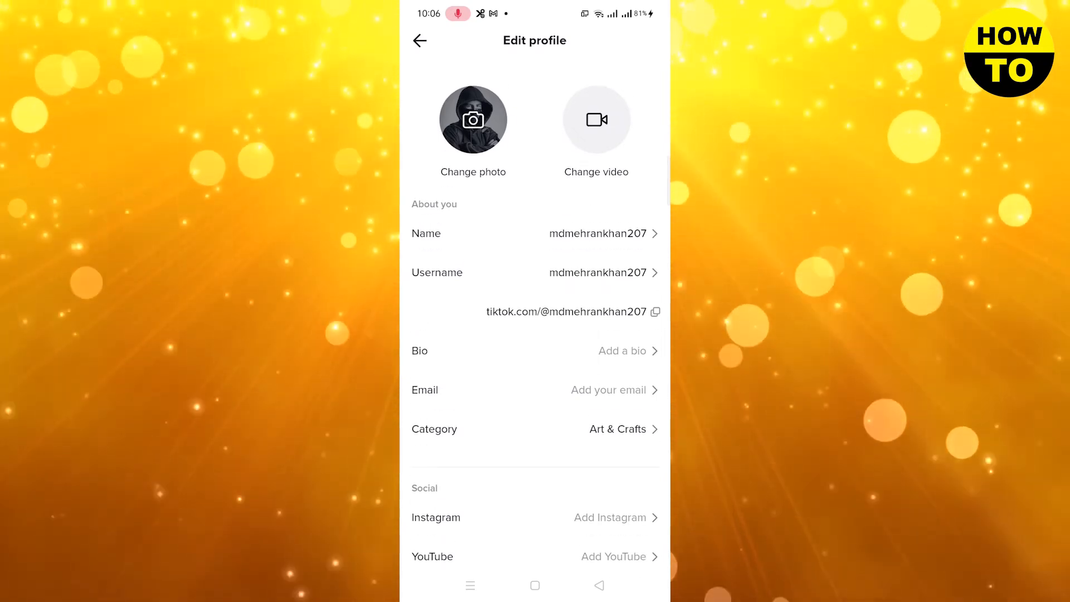